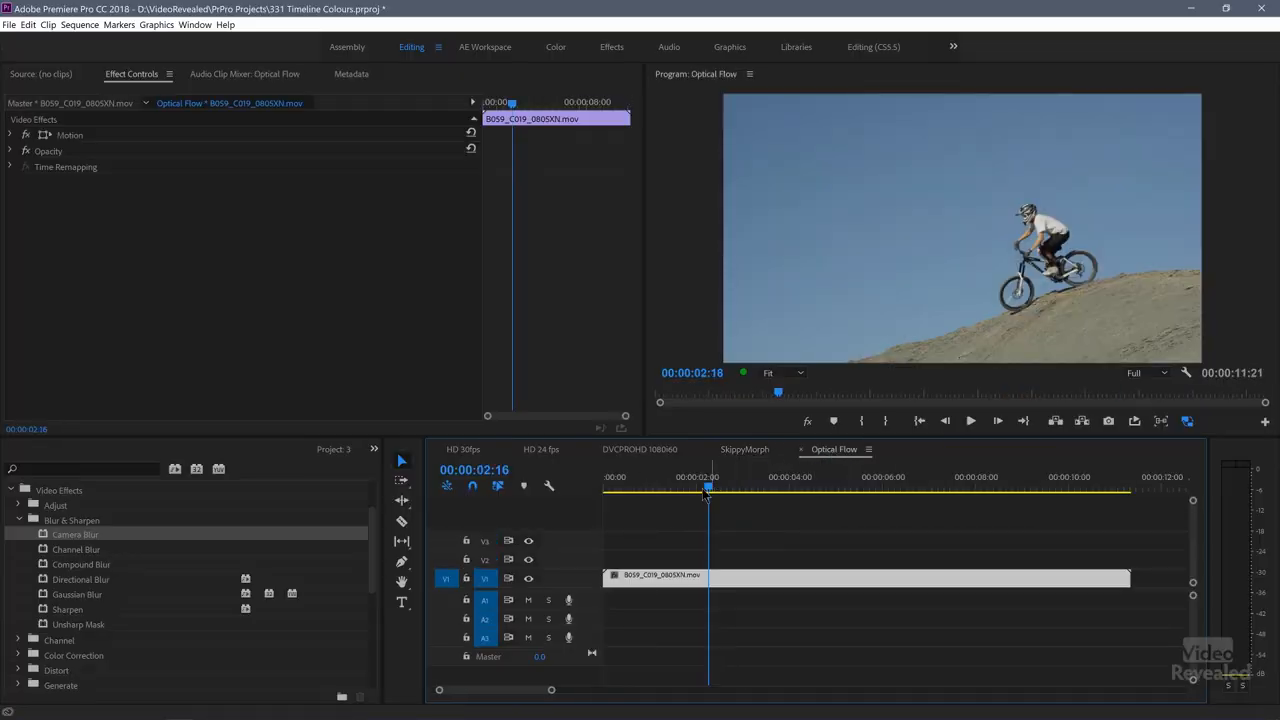
- Review the bike clip at its original length of about 2:23 in the Optical Flow timeline
{"action": "left_click", "coordinate": [973, 421]}
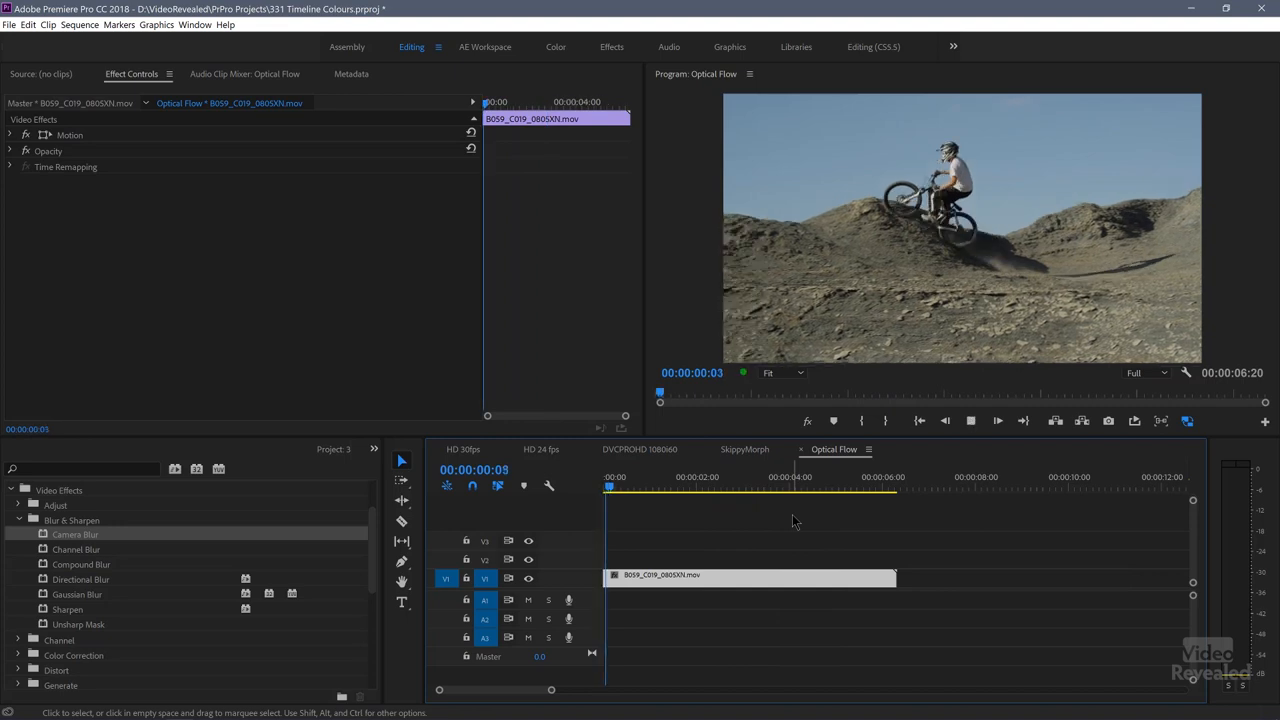
{"action": "left_click", "coordinate": [701, 490]}
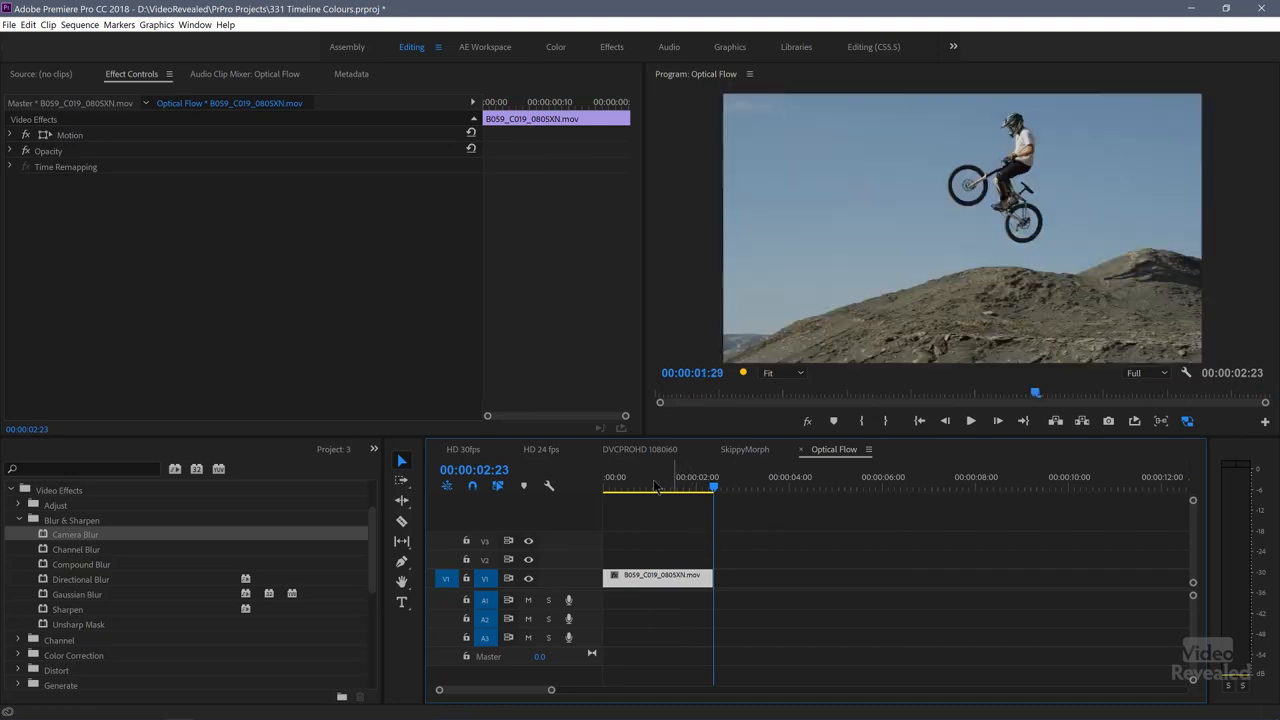
- Set the bike clip's Speed/Duration to 25% with Optical Flow time interpolation
{"action": "right_click", "coordinate": [650, 577]}
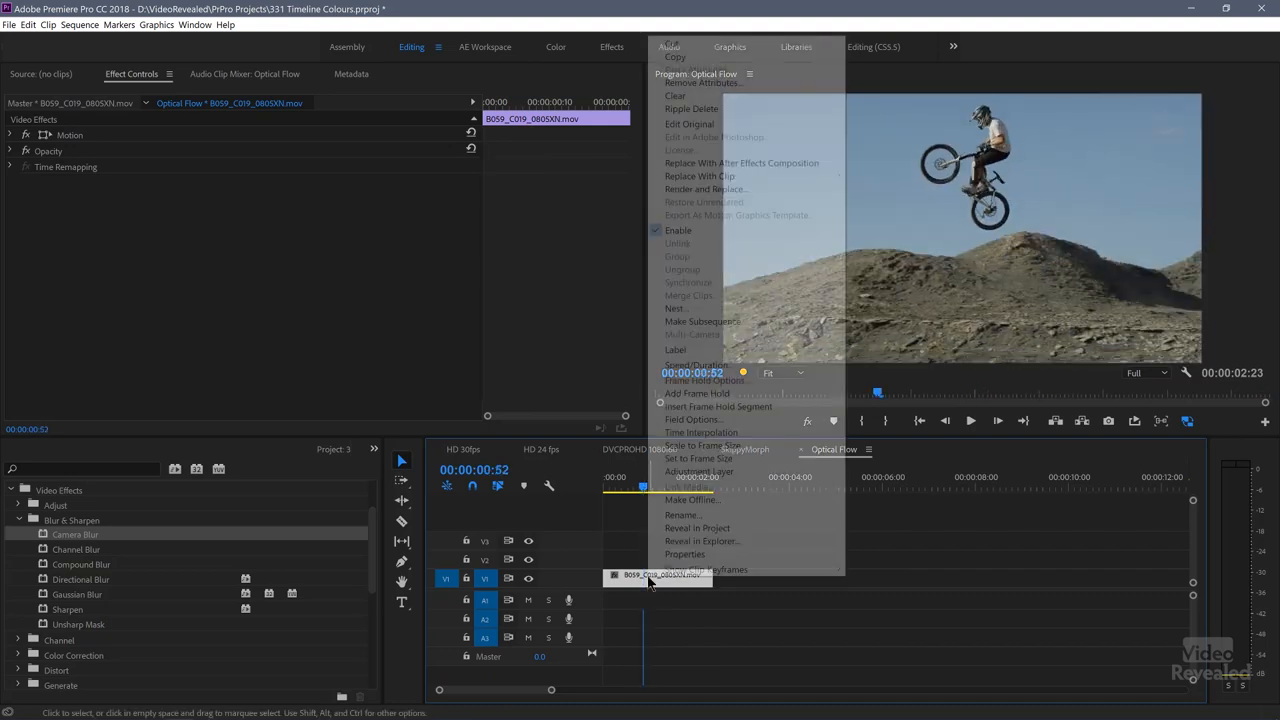
{"action": "mouse_move", "coordinate": [710, 365]}
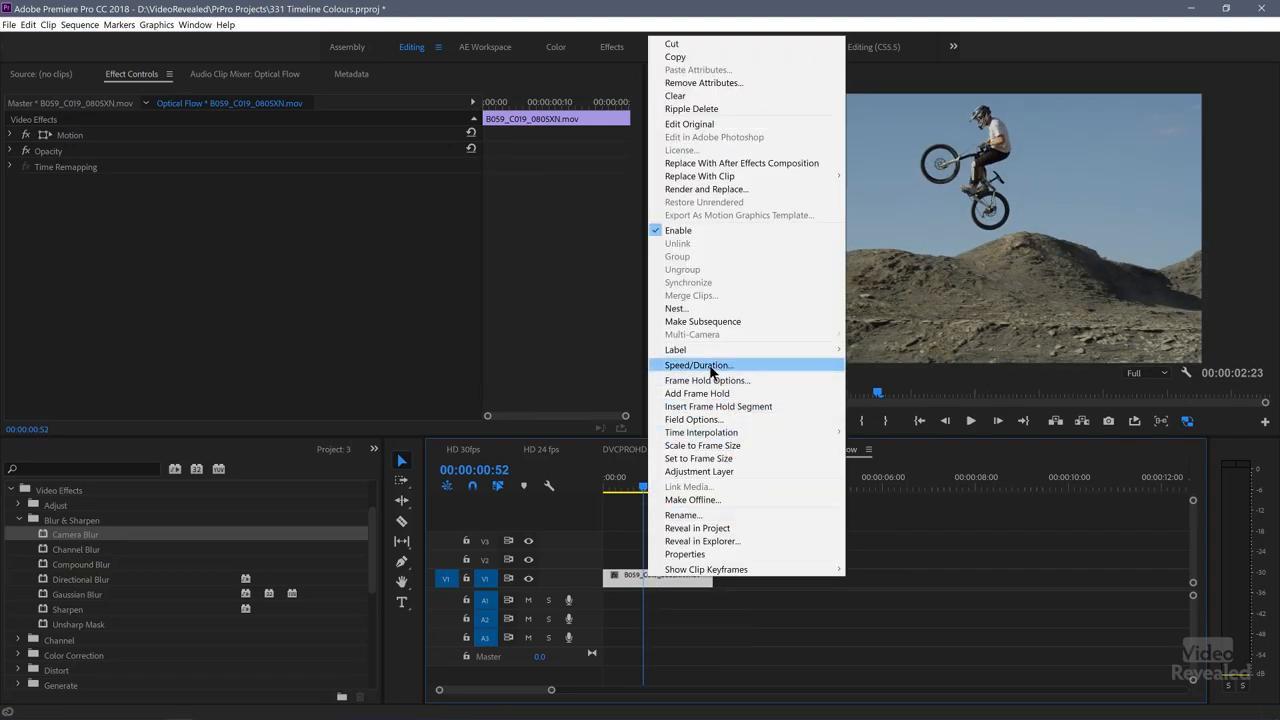
{"action": "left_click", "coordinate": [698, 365]}
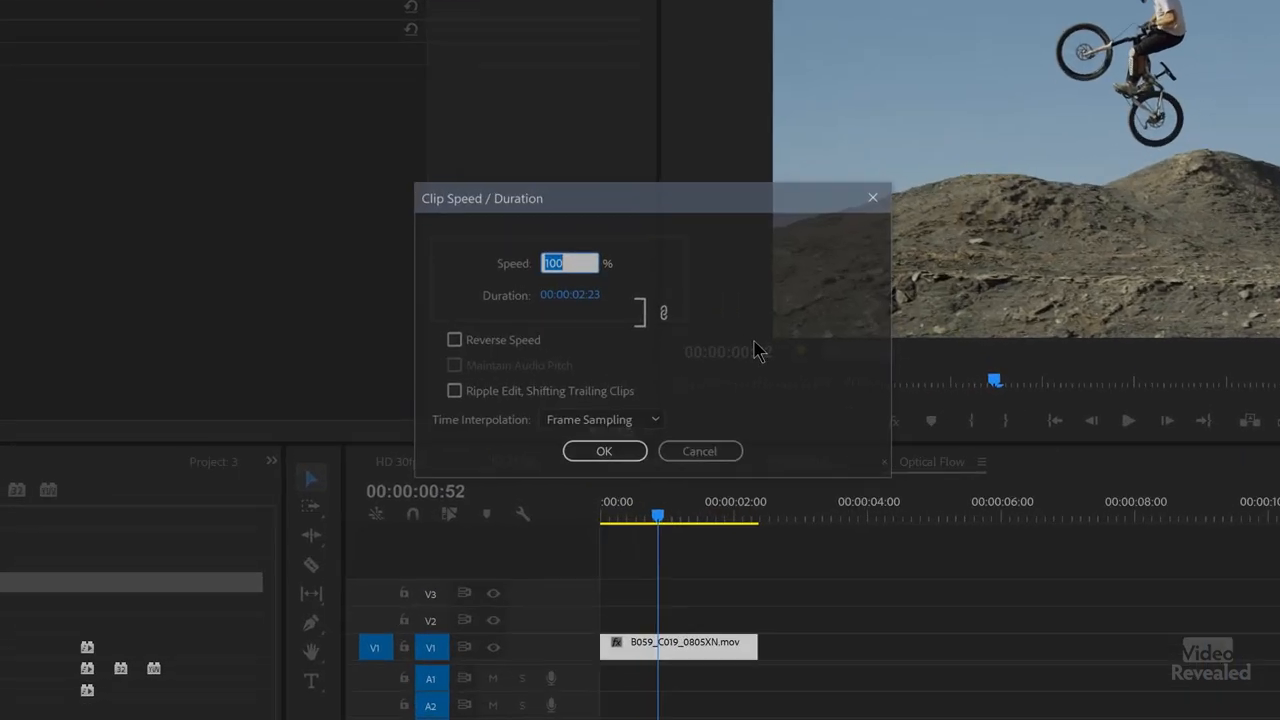
{"action": "type", "text": "25"}
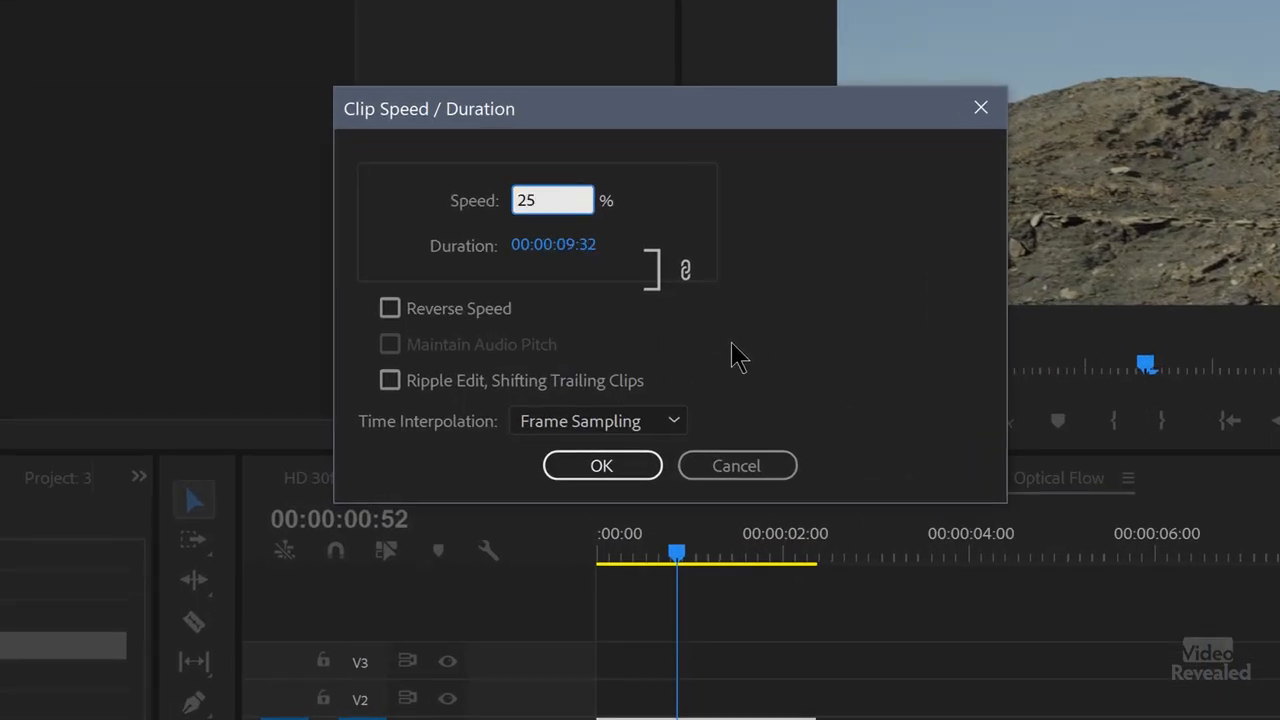
{"action": "left_click", "coordinate": [597, 420]}
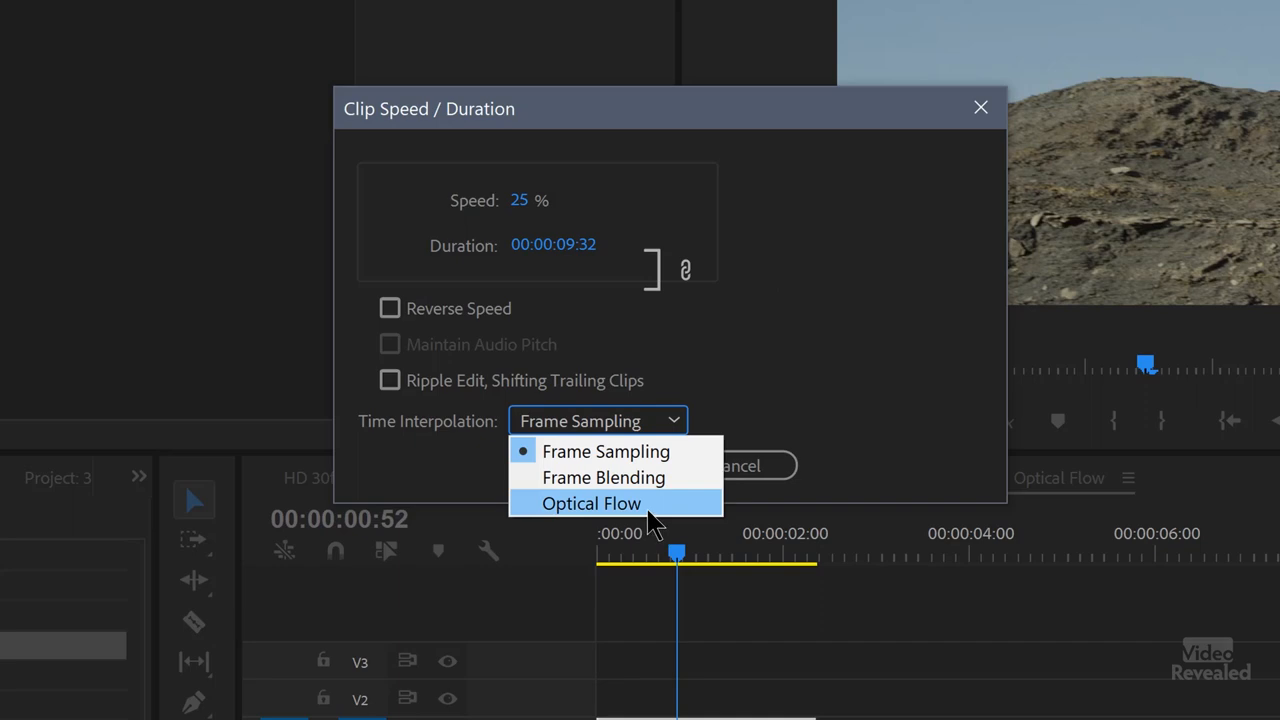
{"action": "left_click", "coordinate": [589, 503]}
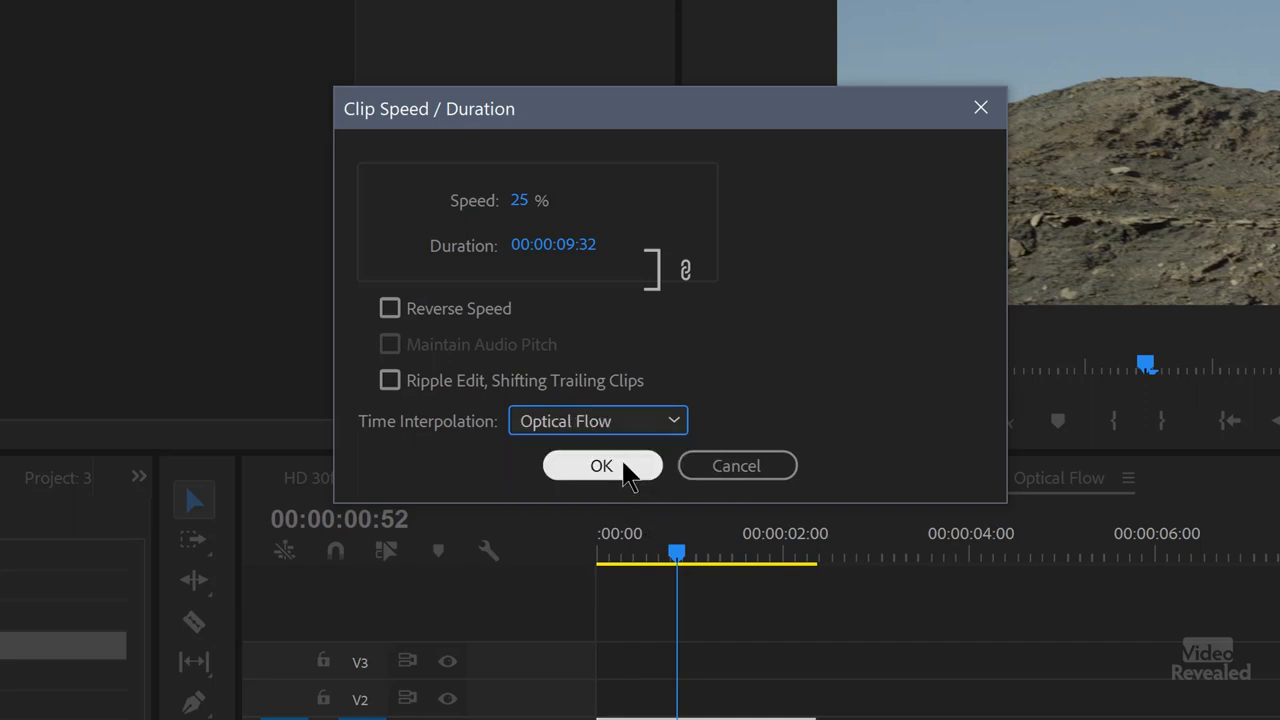
{"action": "left_click", "coordinate": [602, 465]}
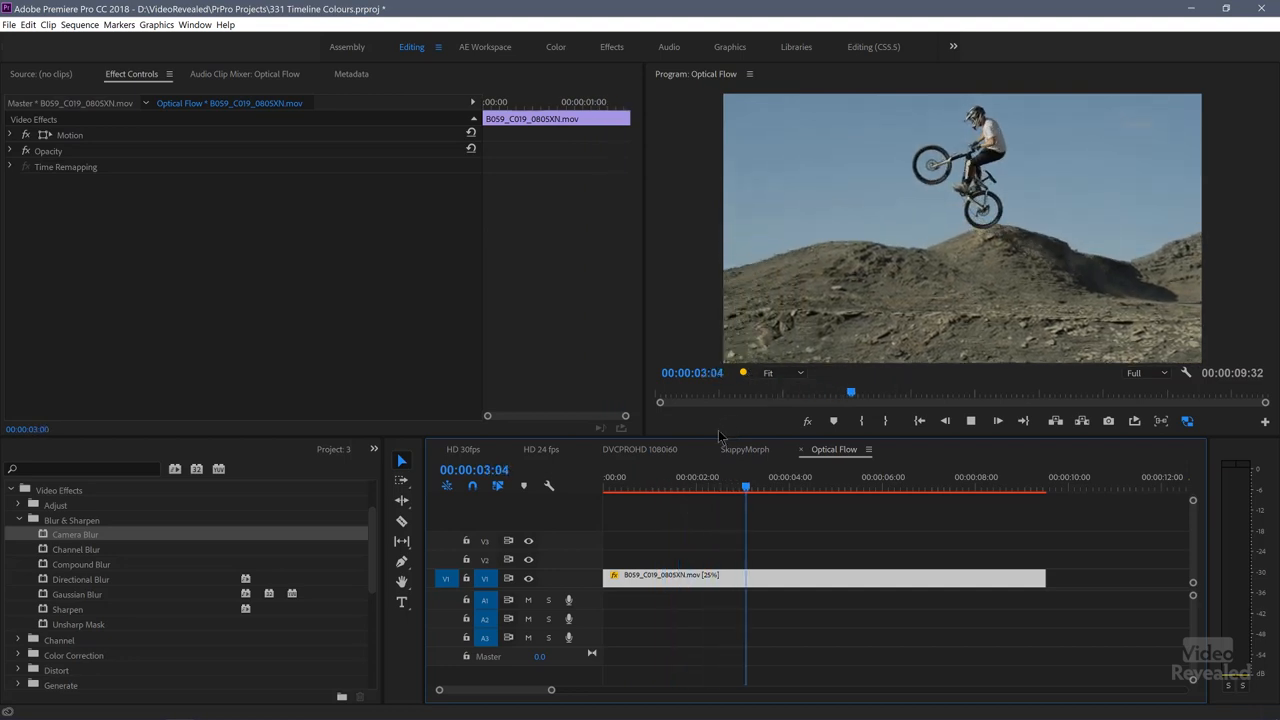
{"action": "left_click", "coordinate": [12, 24]}
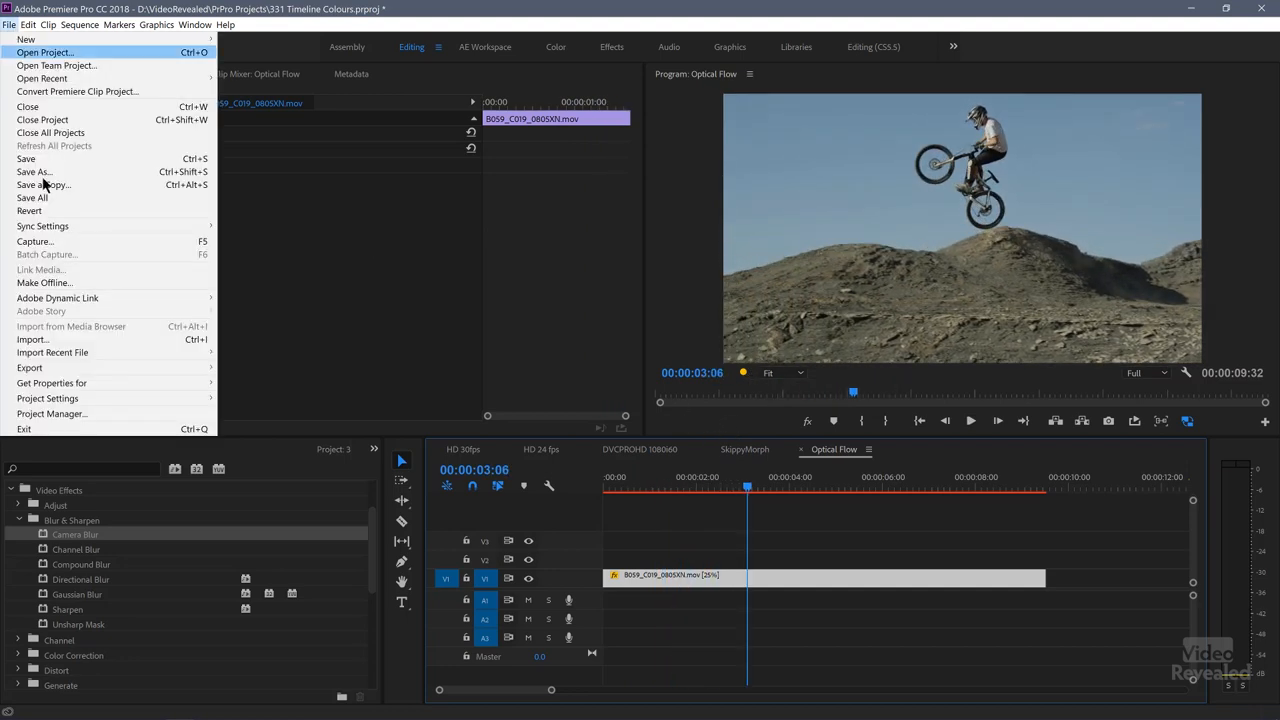
{"action": "mouse_move", "coordinate": [48, 398]}
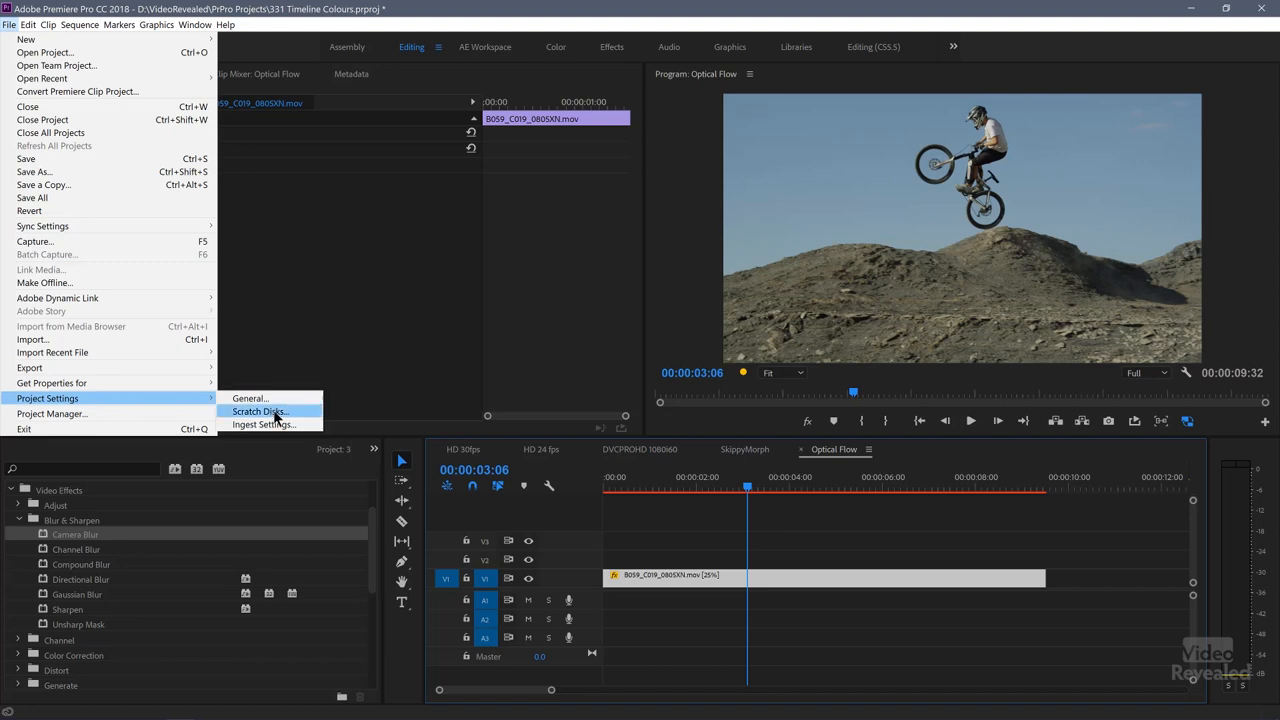
{"action": "left_click", "coordinate": [249, 398]}
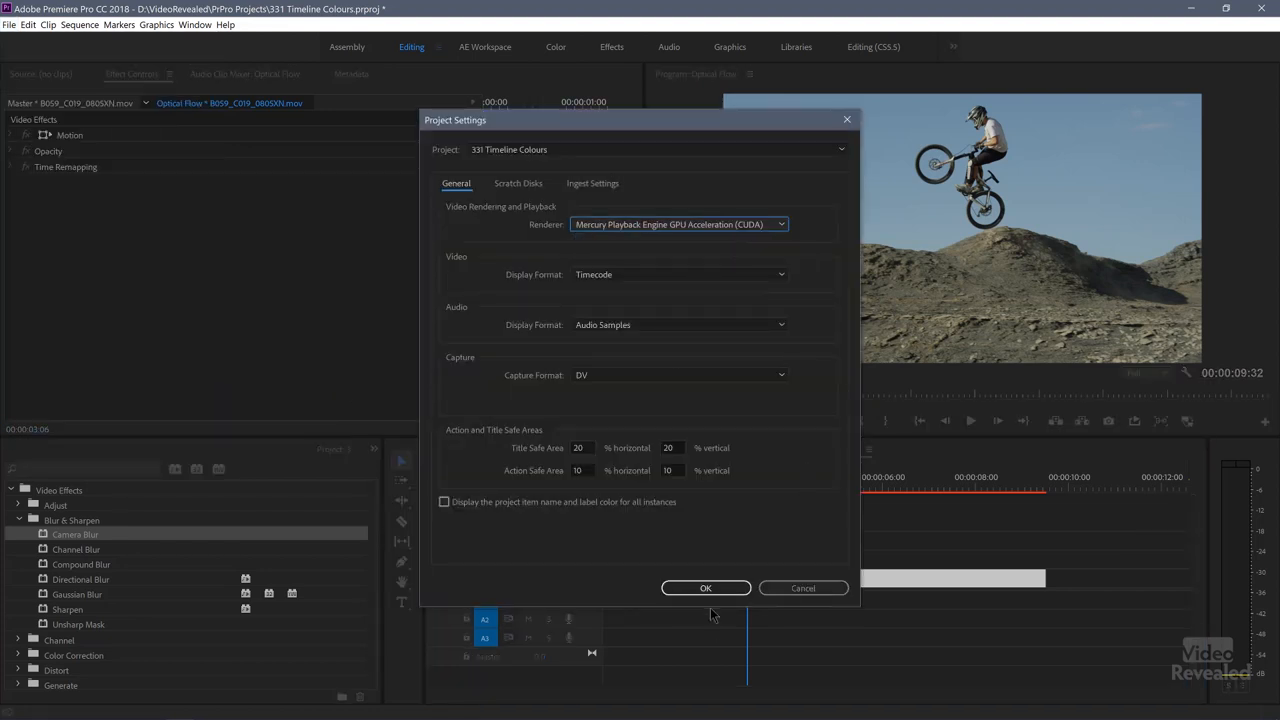
{"action": "left_click", "coordinate": [705, 588]}
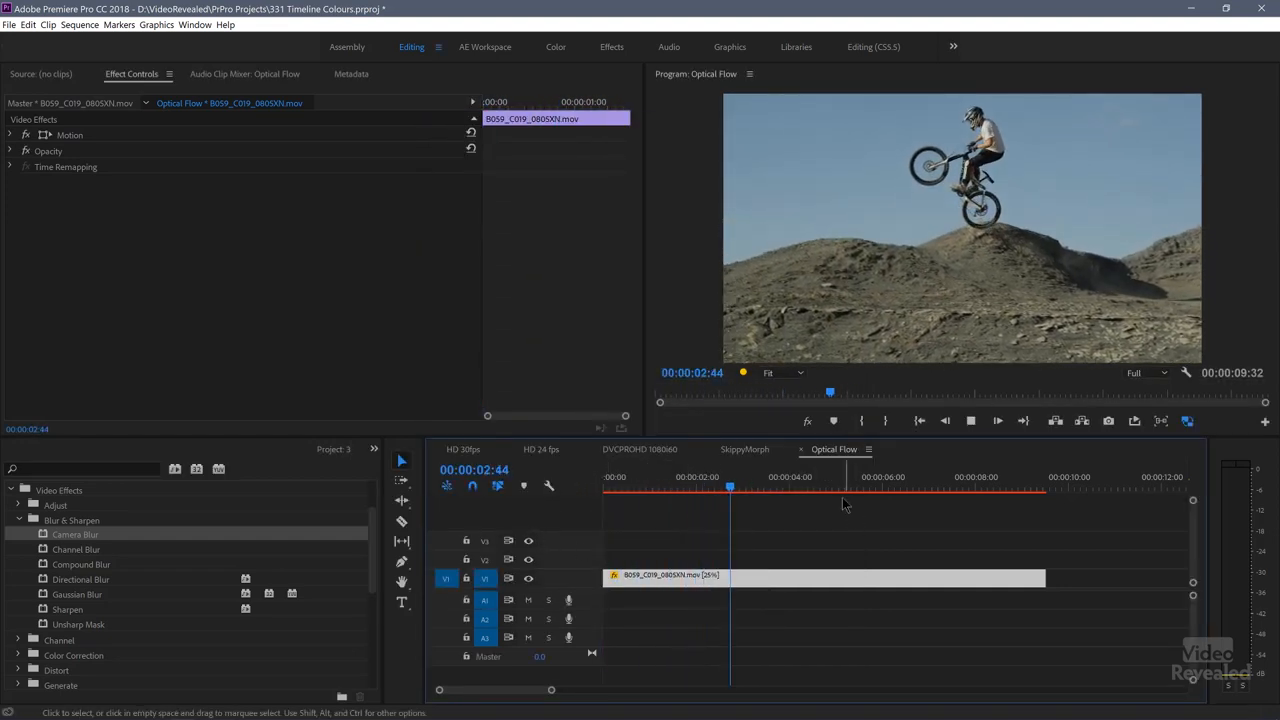
{"action": "left_click", "coordinate": [816, 489]}
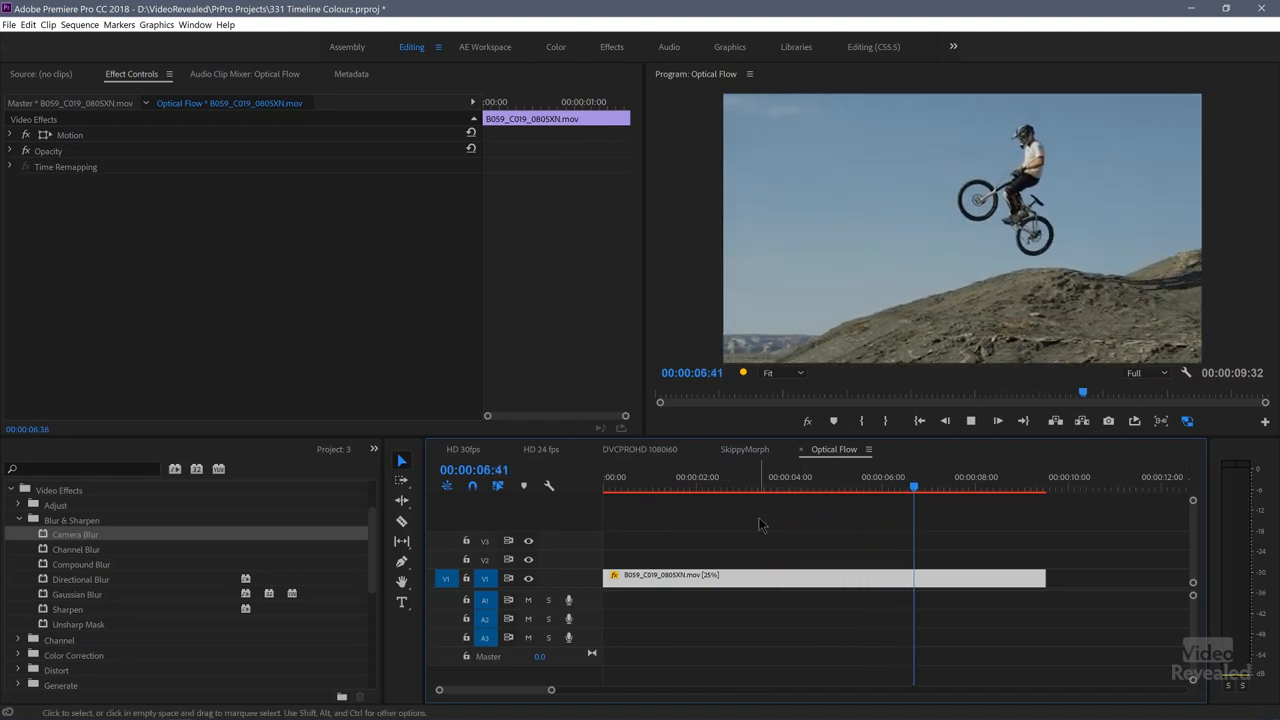
{"action": "left_click", "coordinate": [749, 488]}
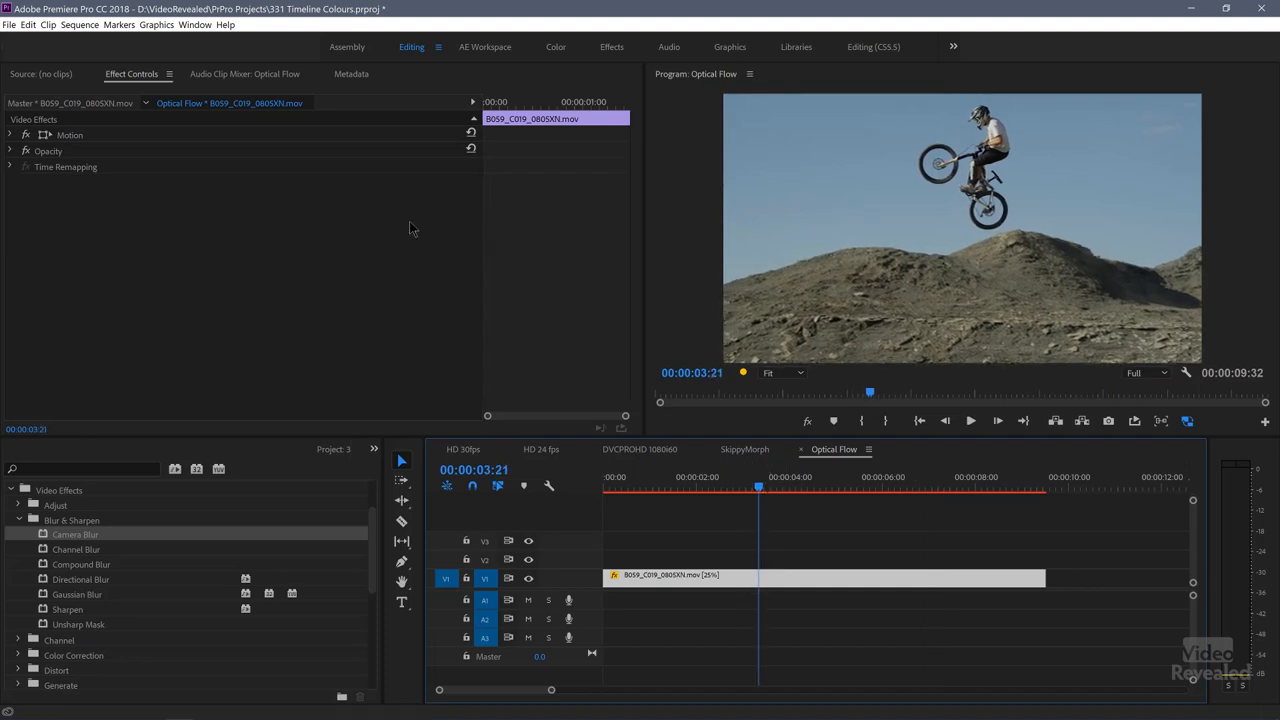
- Render the sequence's effects In to Out to preview the slowed bike clip
{"action": "left_click", "coordinate": [78, 33]}
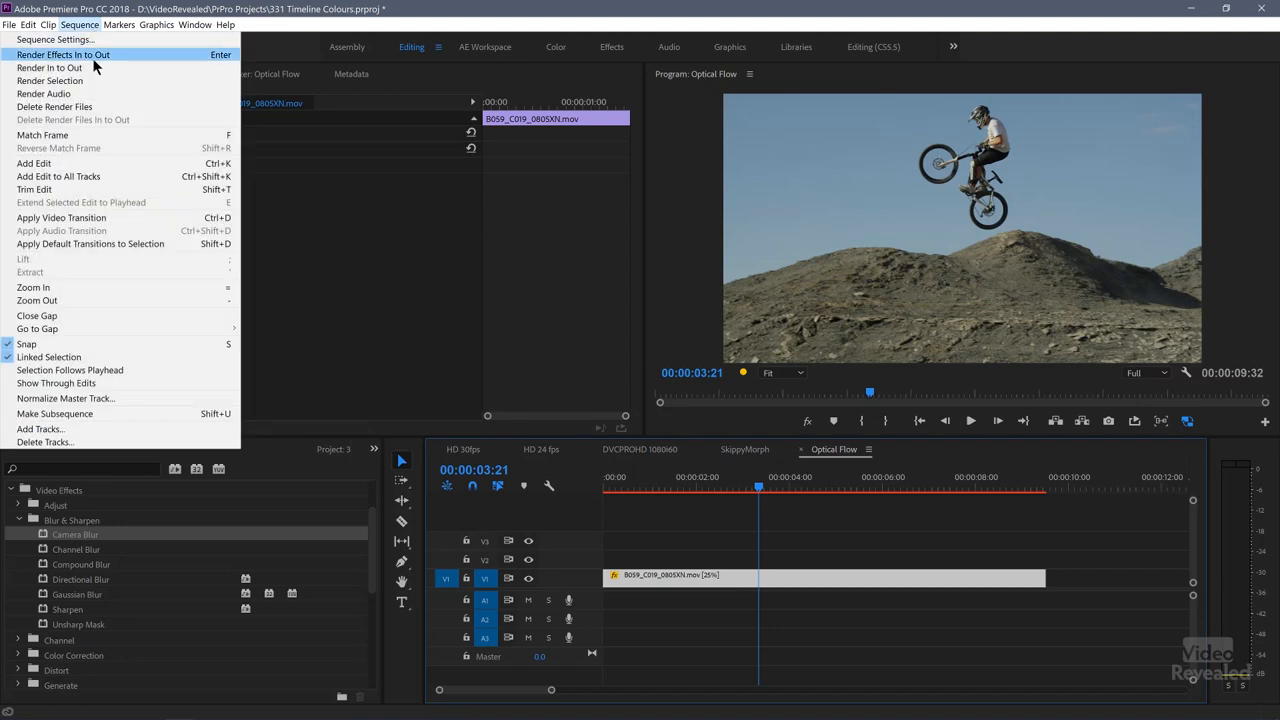
{"action": "left_click", "coordinate": [62, 55]}
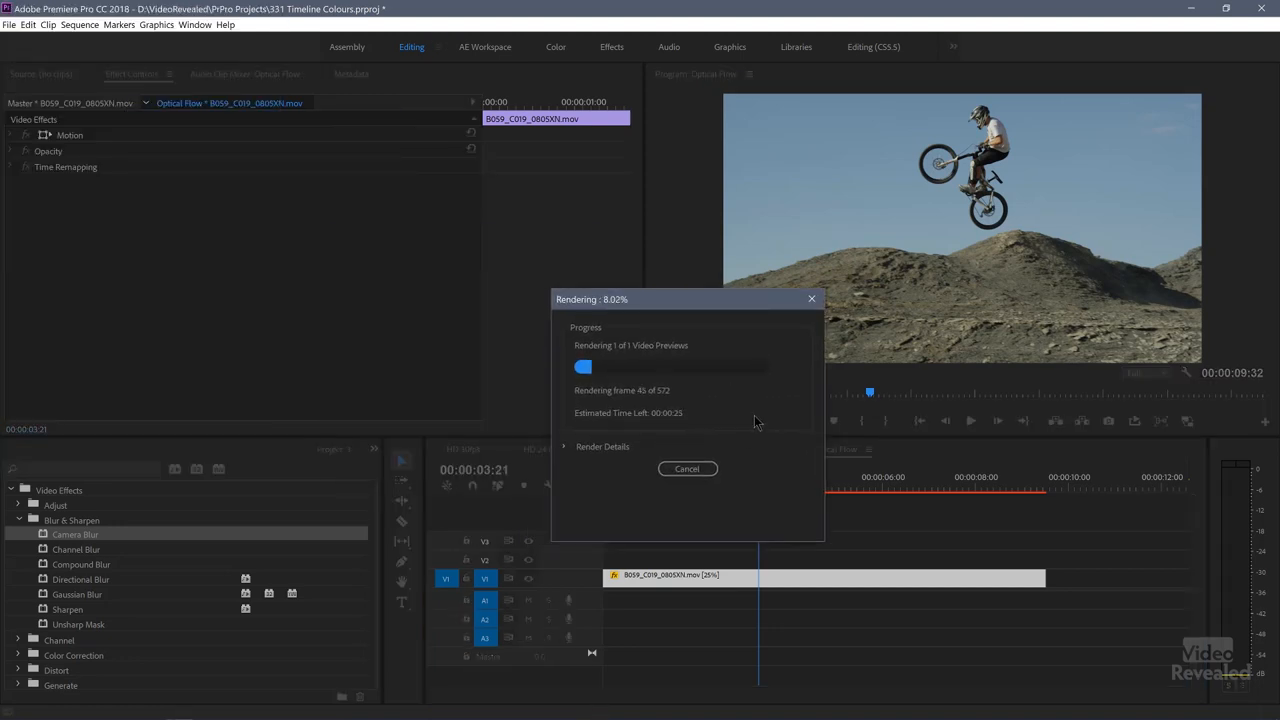
{"action": "mouse_move", "coordinate": [242, 621]}
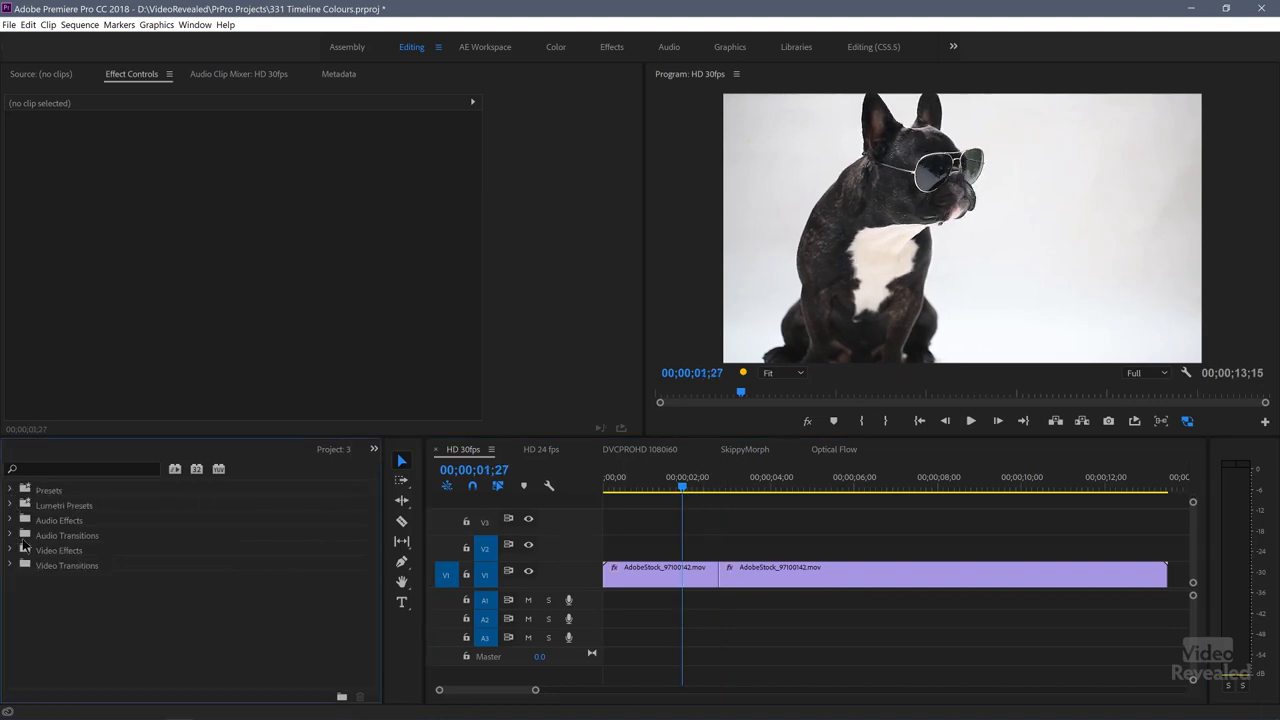
- Apply a Cross Dissolve between the two dog clips and place MVI_4852.MOV on V2 above them
{"action": "left_click", "coordinate": [9, 565]}
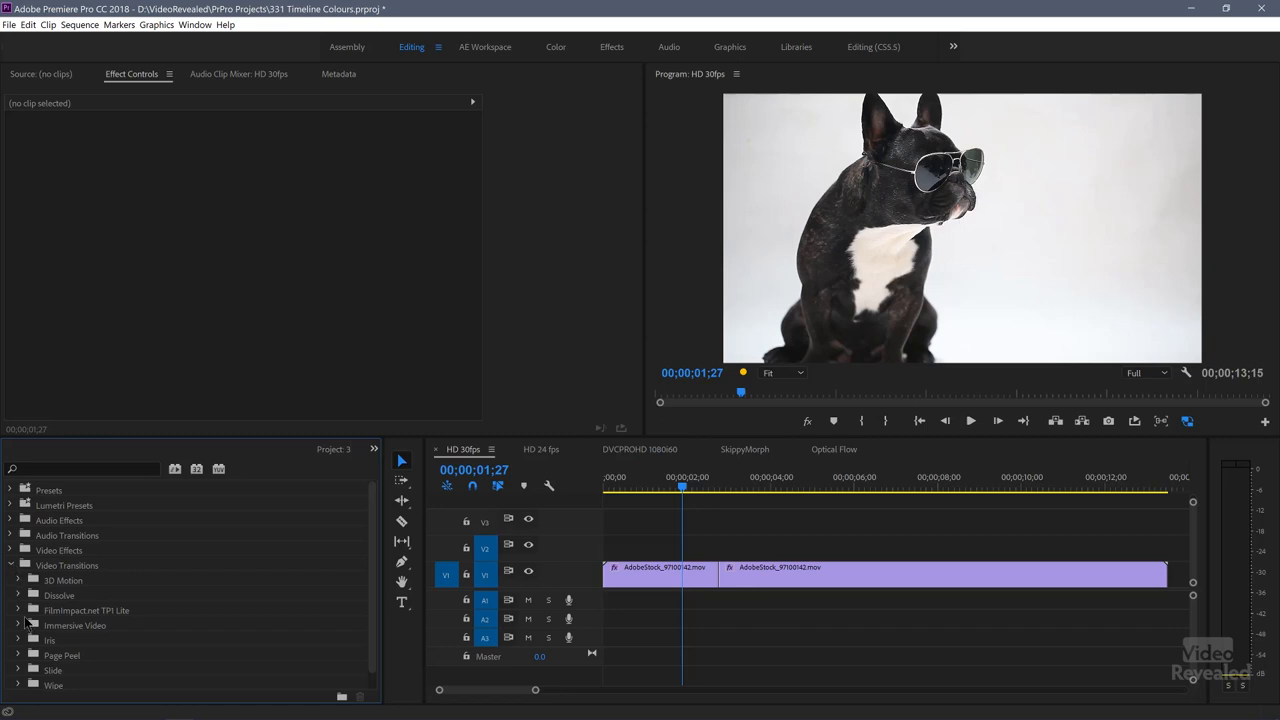
{"action": "left_click", "coordinate": [21, 592]}
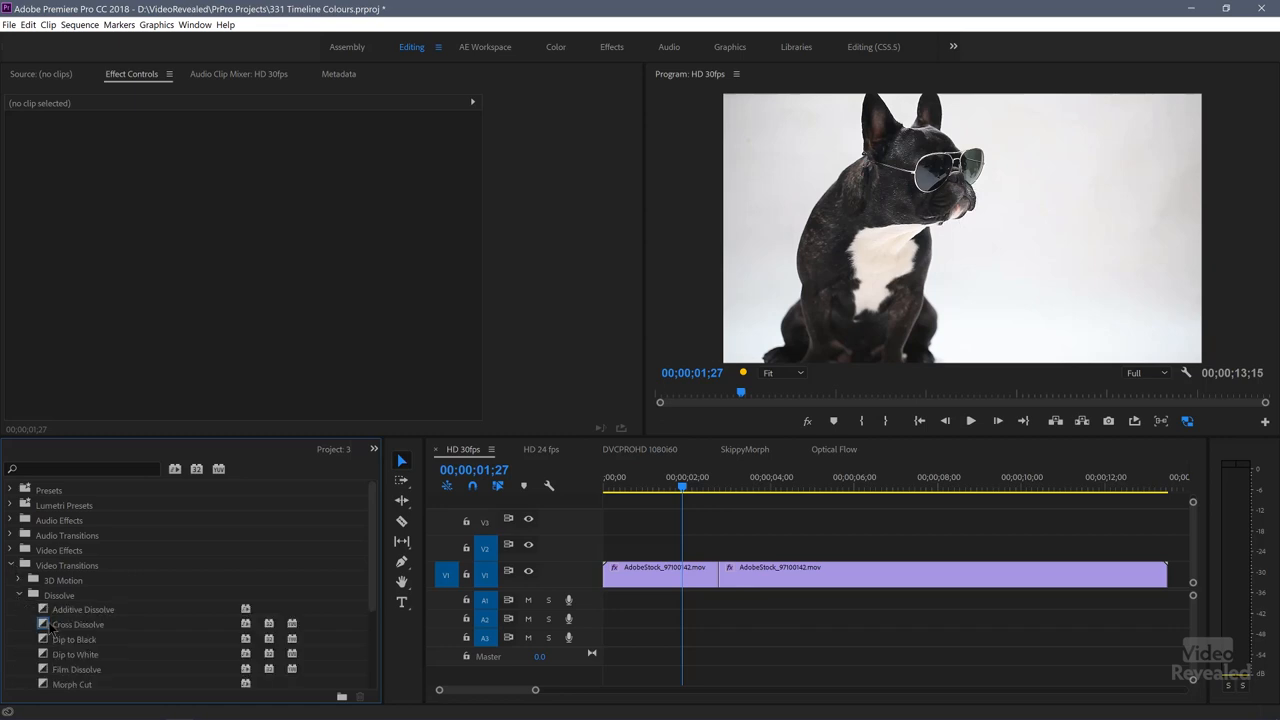
{"action": "left_click_drag", "start_coordinate": [77, 624], "coordinate": [720, 578]}
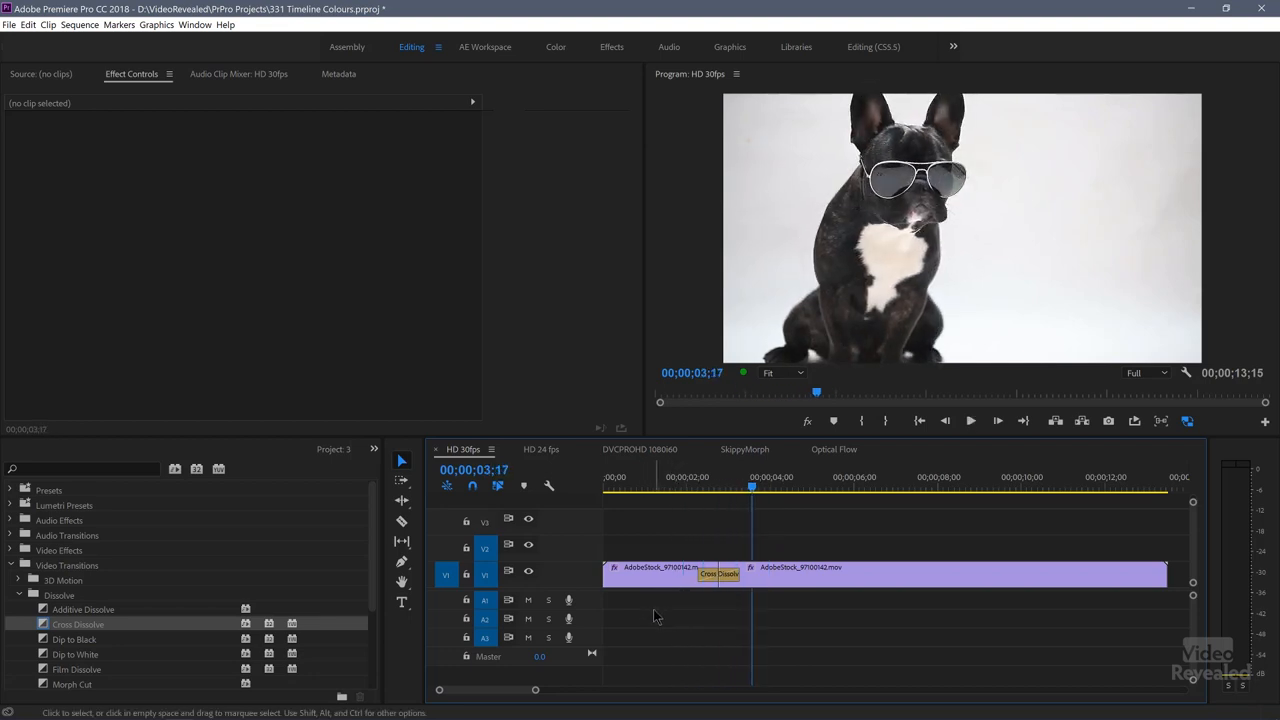
{"action": "left_click", "coordinate": [698, 478]}
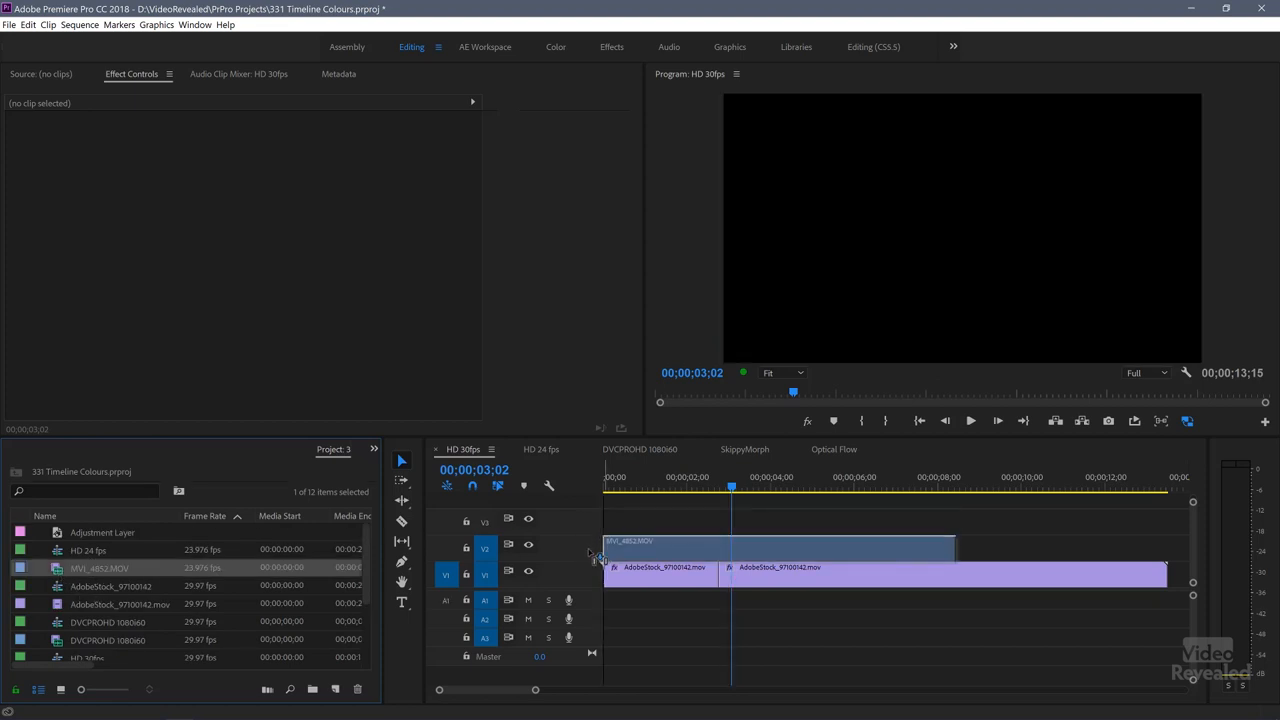
- Set the church clip's Opacity blend mode to Darken over the dog footage
{"action": "left_click", "coordinate": [630, 478]}
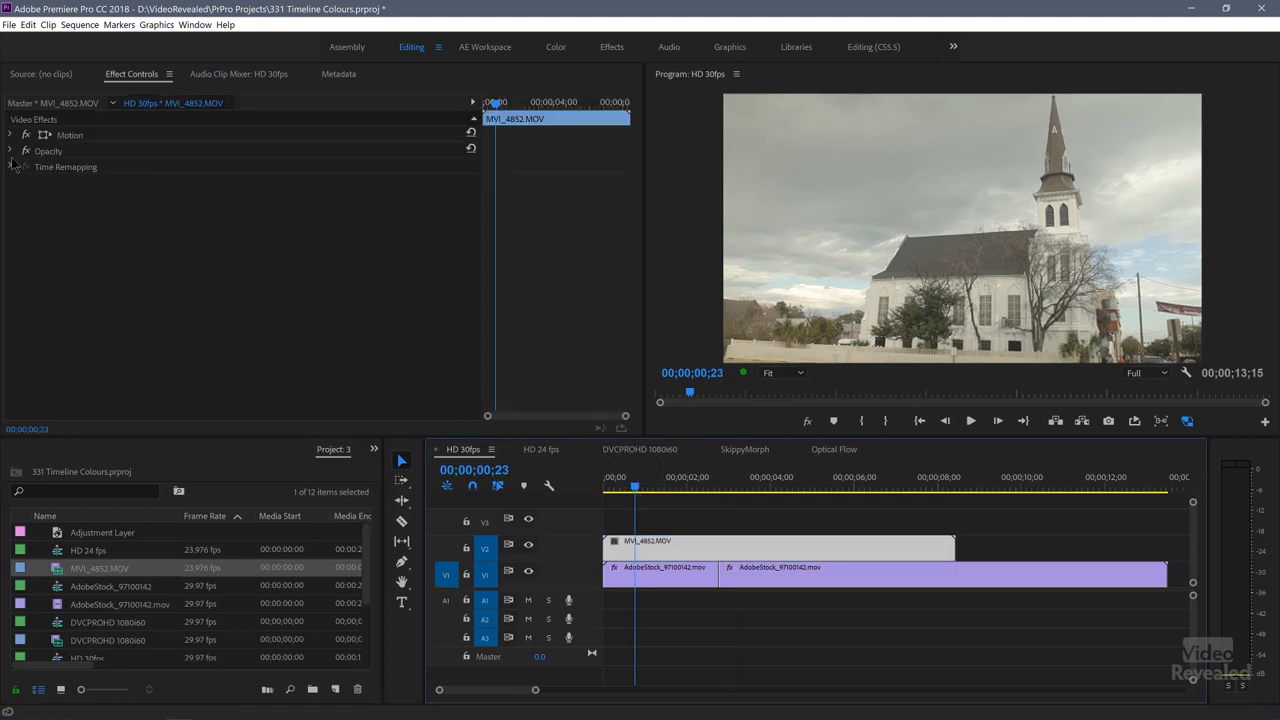
{"action": "left_click", "coordinate": [290, 197]}
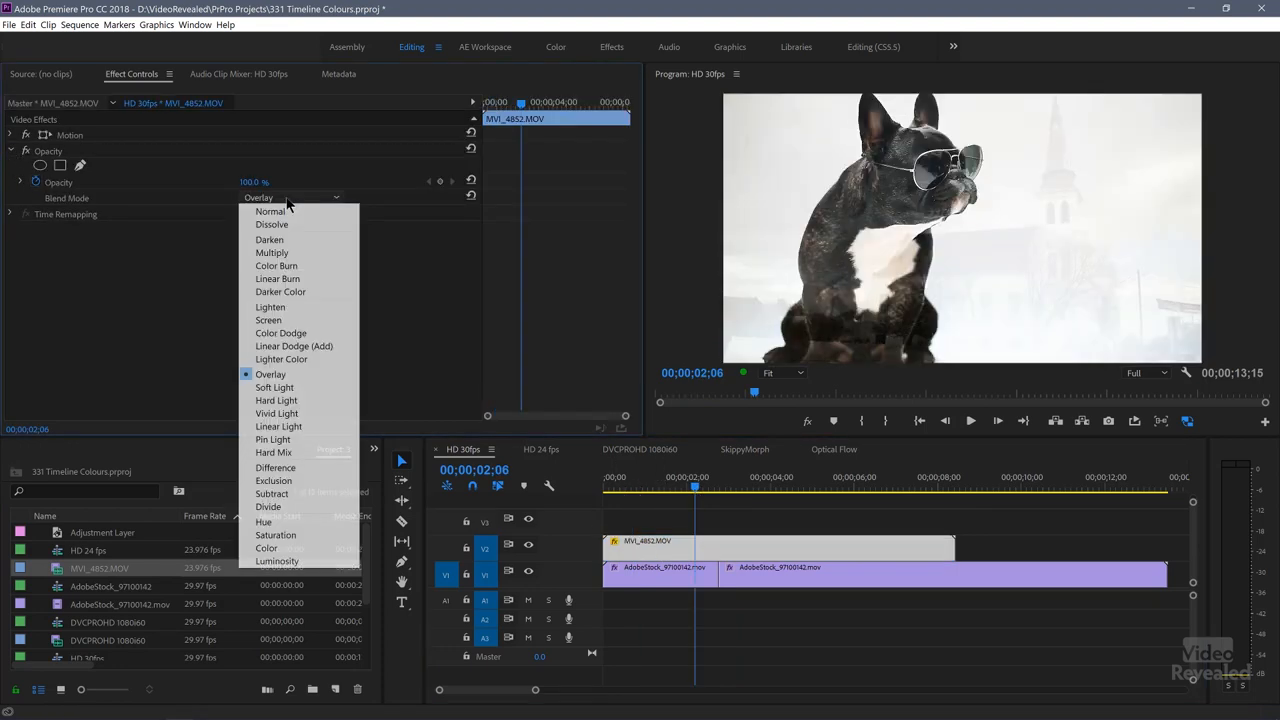
{"action": "left_click", "coordinate": [269, 238]}
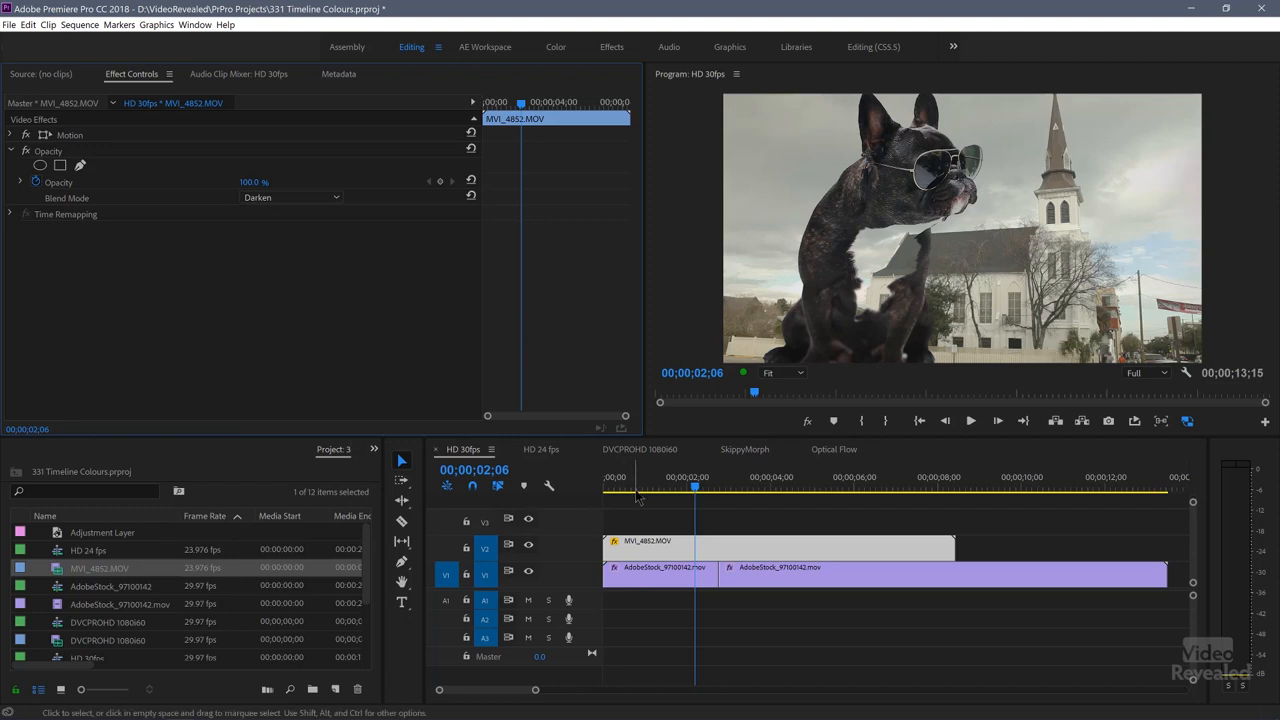